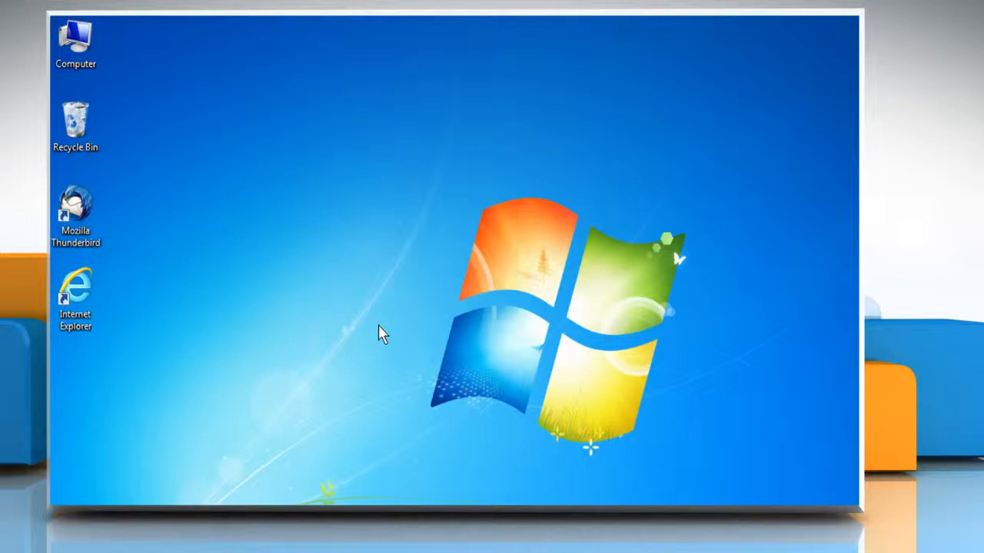
Select the Mozilla Thunderbird desktop shortcut and bring up its context menu.
left_click(75, 216)
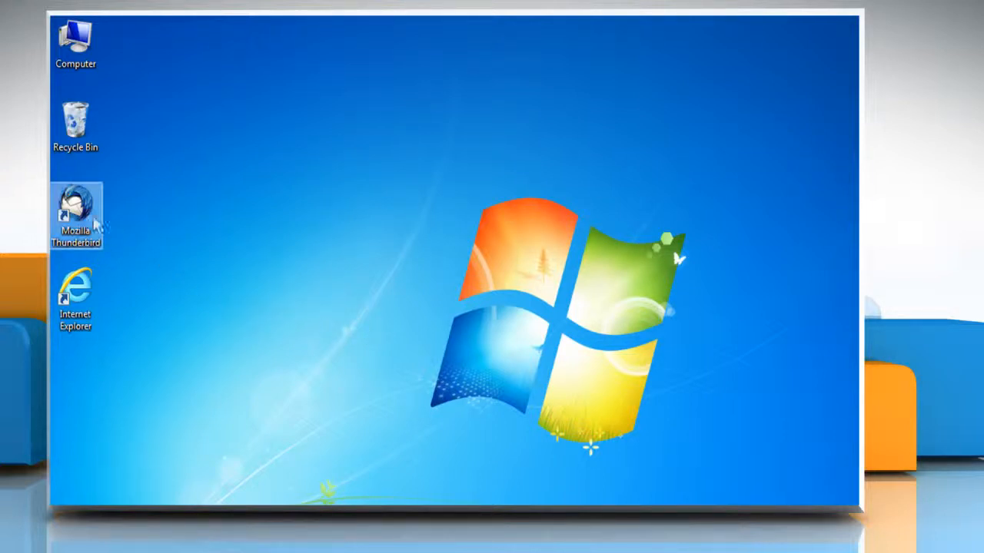
right_click(76, 215)
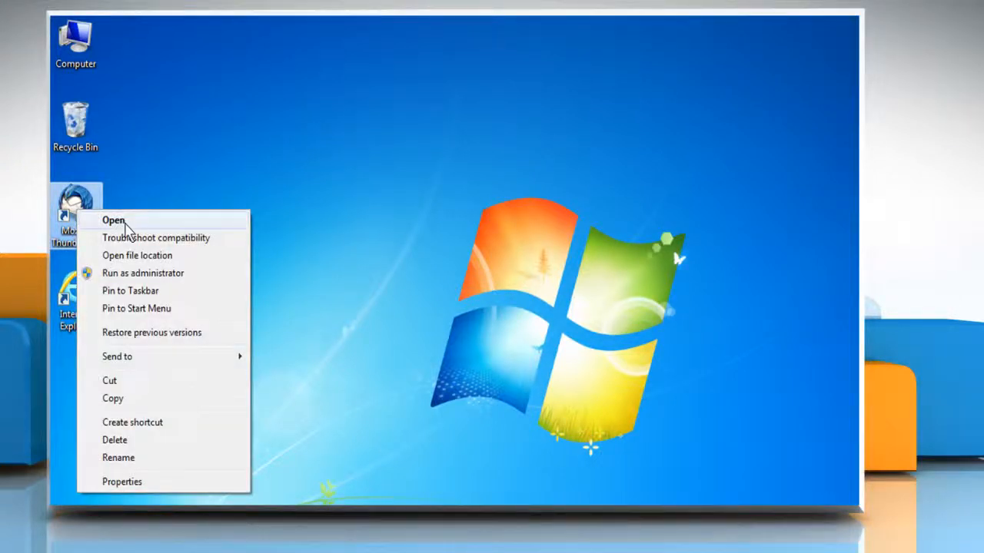
Launch Thunderbird and open Account Settings from the main menu's Options.
left_click(113, 221)
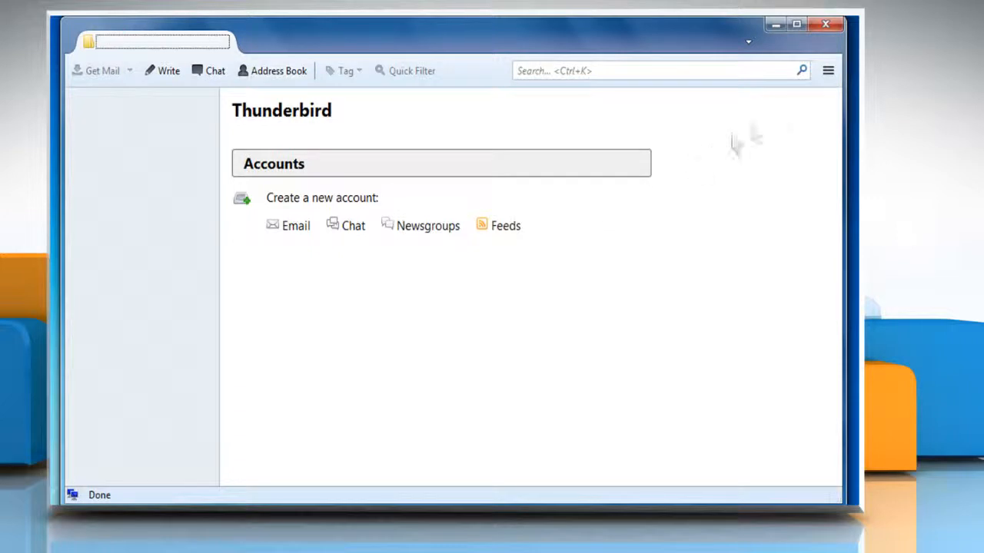
left_click(828, 70)
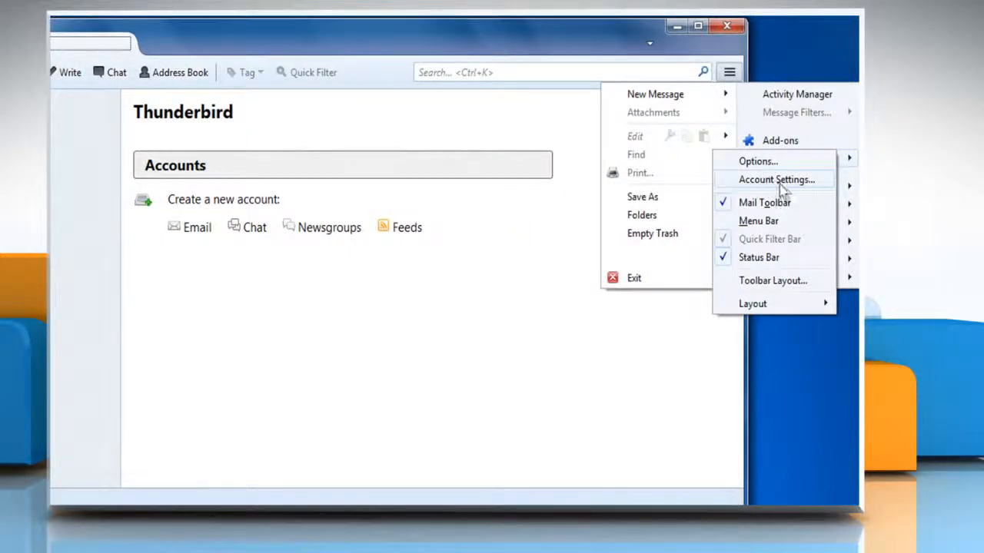
left_click(776, 180)
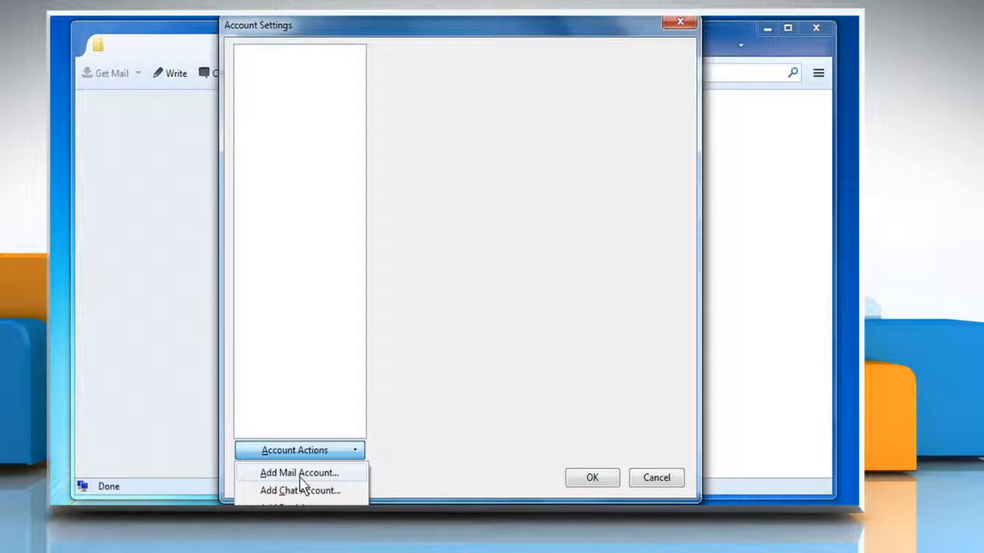
left_click(299, 473)
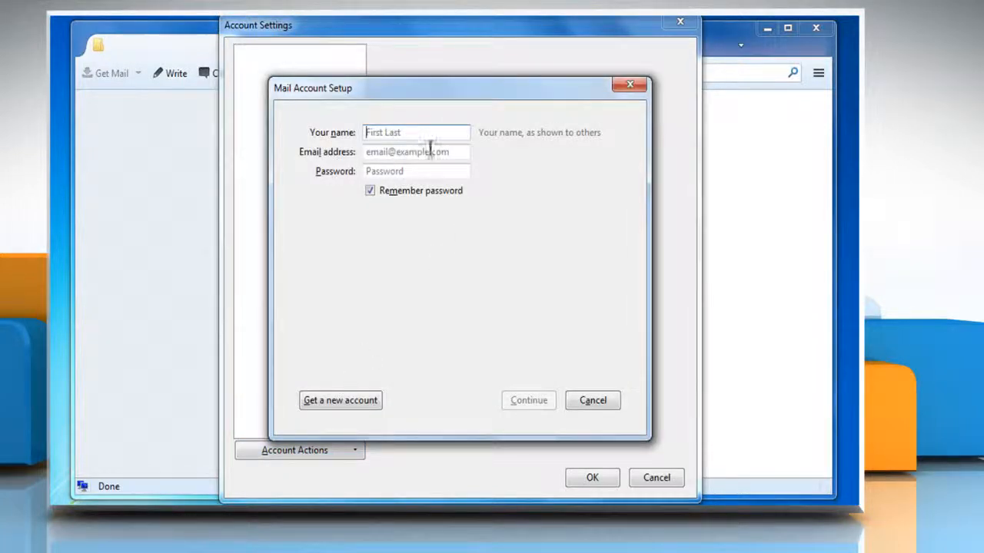
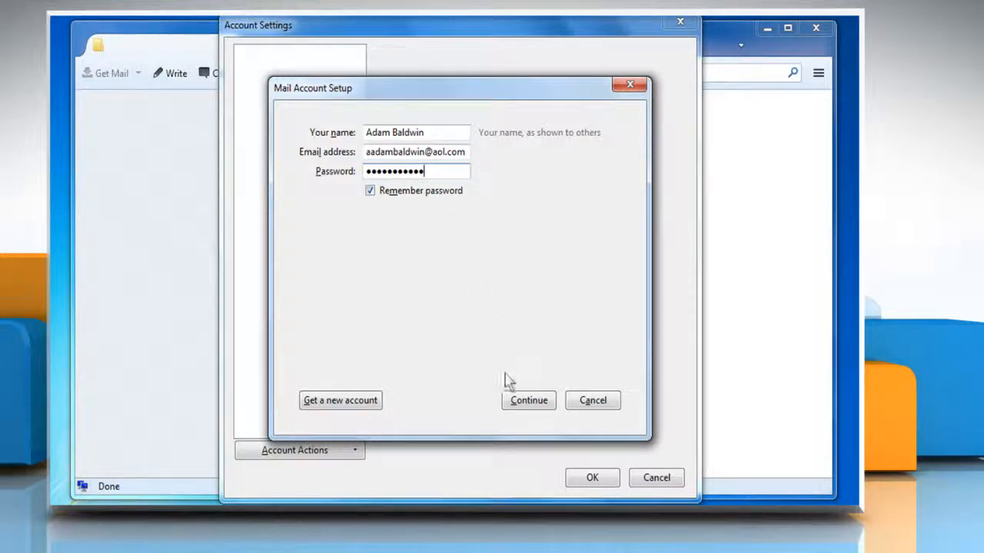
Continue so Thunderbird looks up the aol.com server settings, keeping IMAP.
left_click(528, 400)
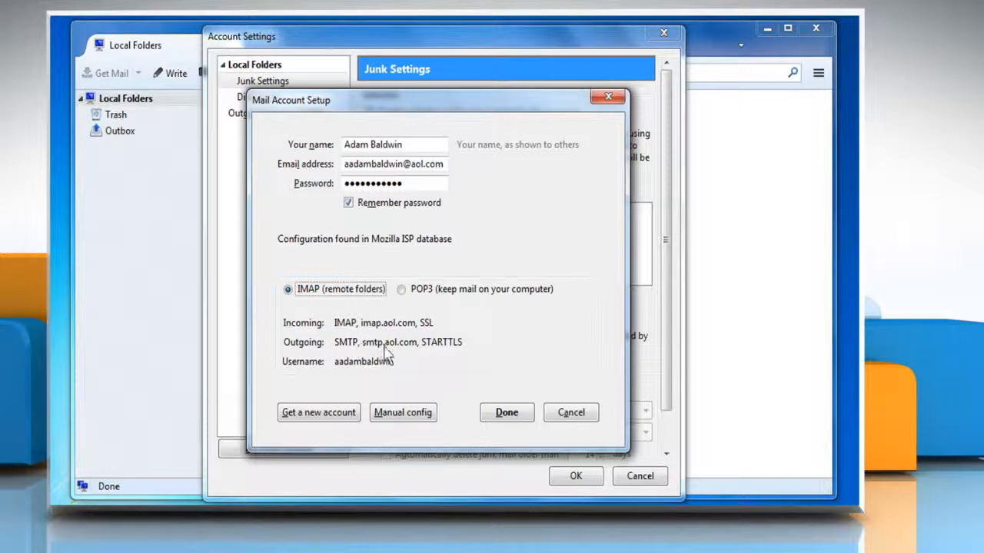
mouse_move(420, 354)
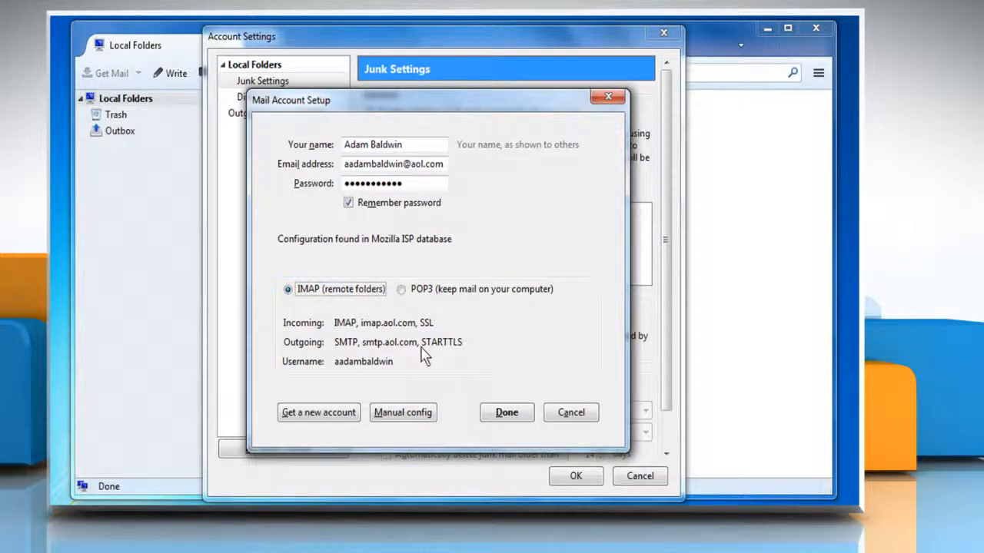
mouse_move(365, 372)
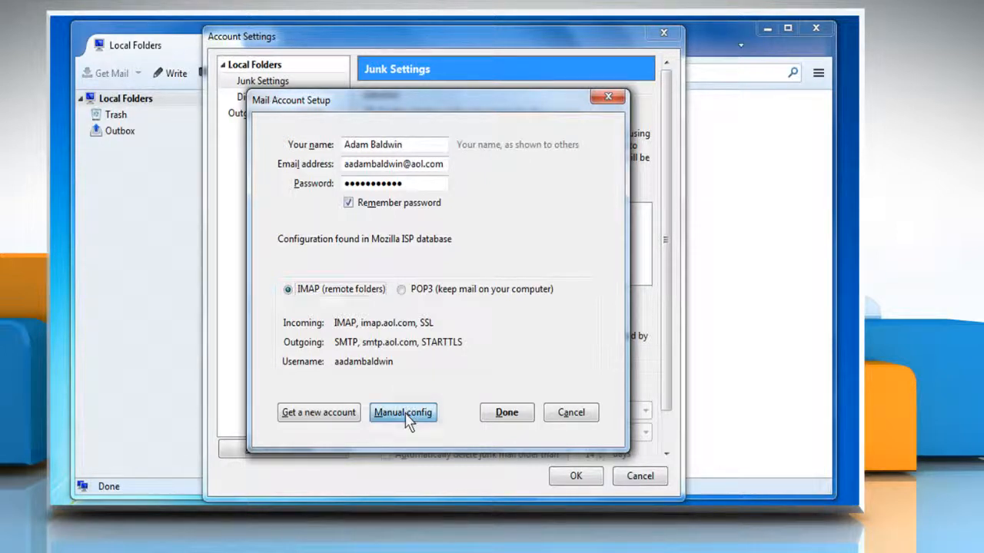
Review the manual server configuration, finish the account, and view its Inbox messages.
left_click(402, 412)
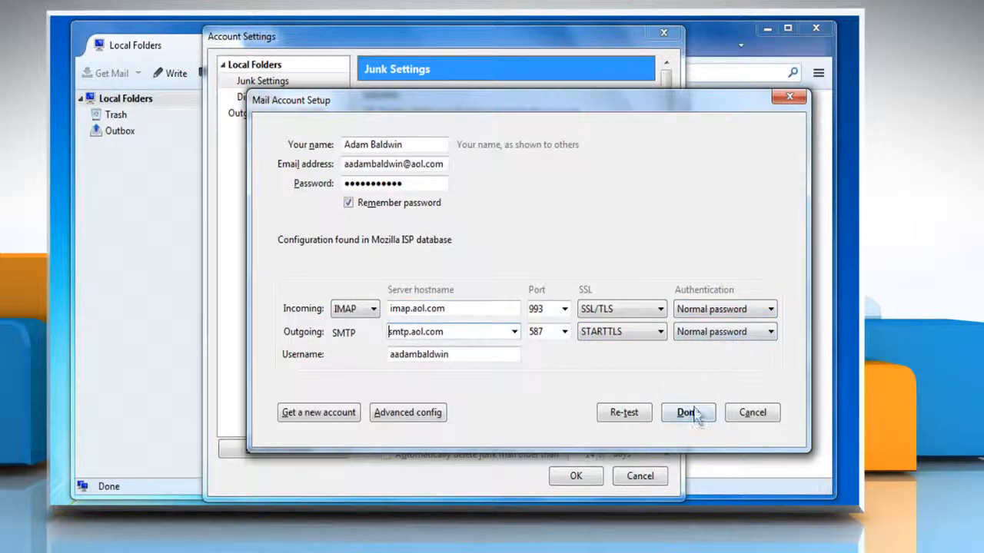
left_click(685, 413)
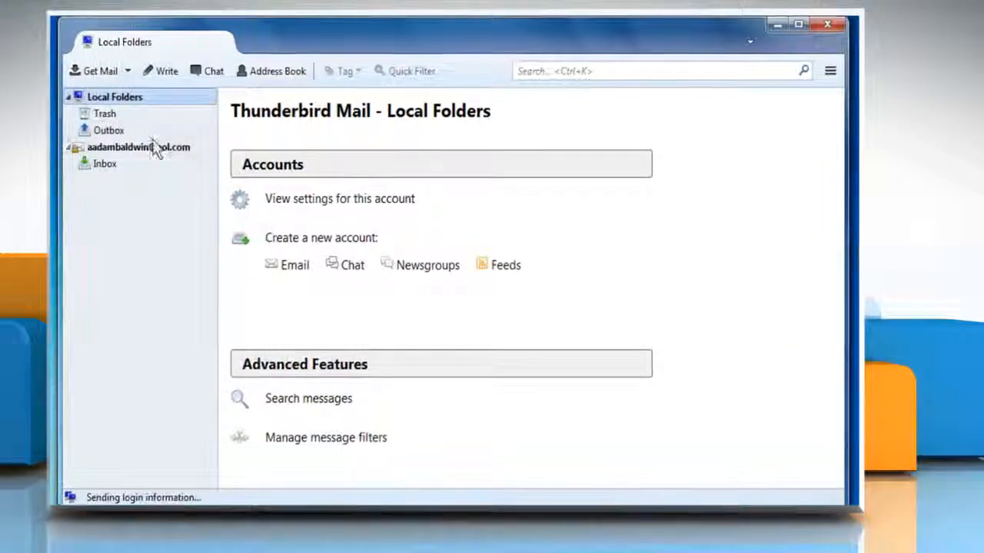
left_click(104, 164)
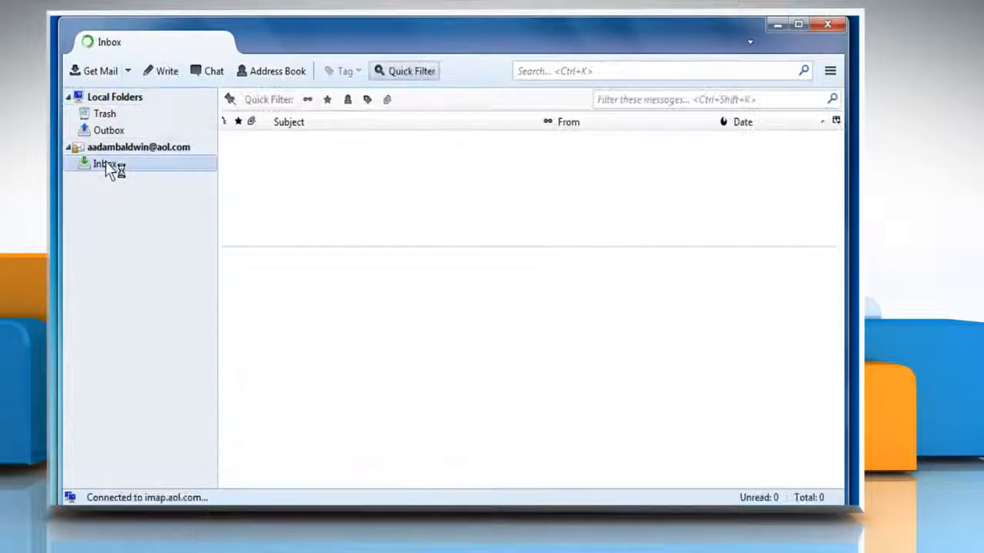
left_click(104, 164)
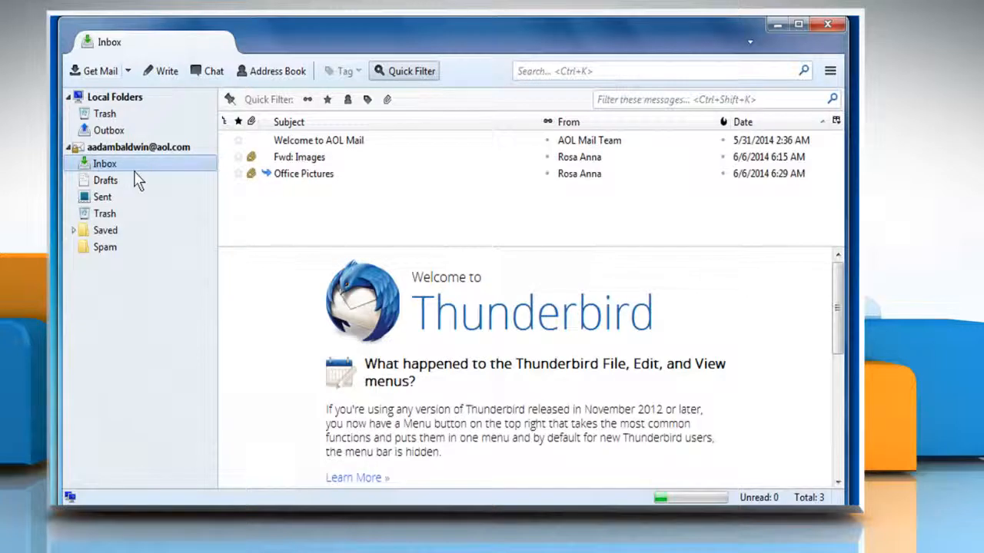